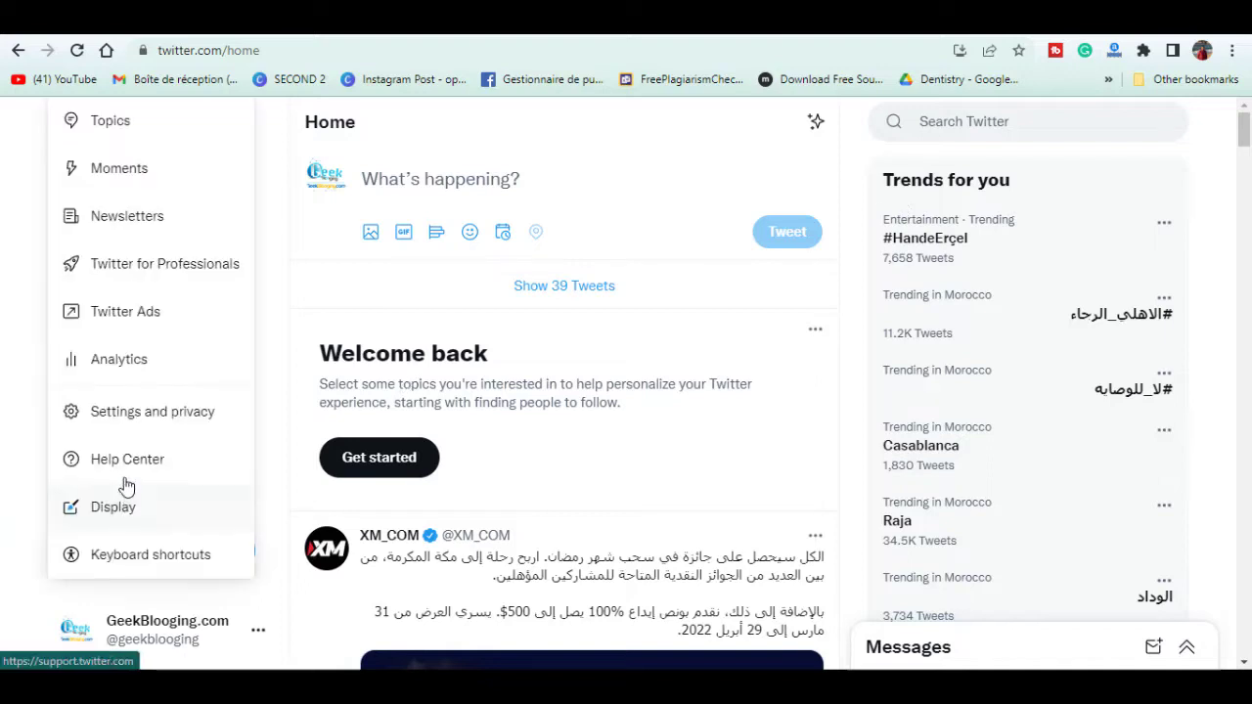
Go to Twitter Ads from the sidebar's More menu to begin account setup.
left_click(125, 311)
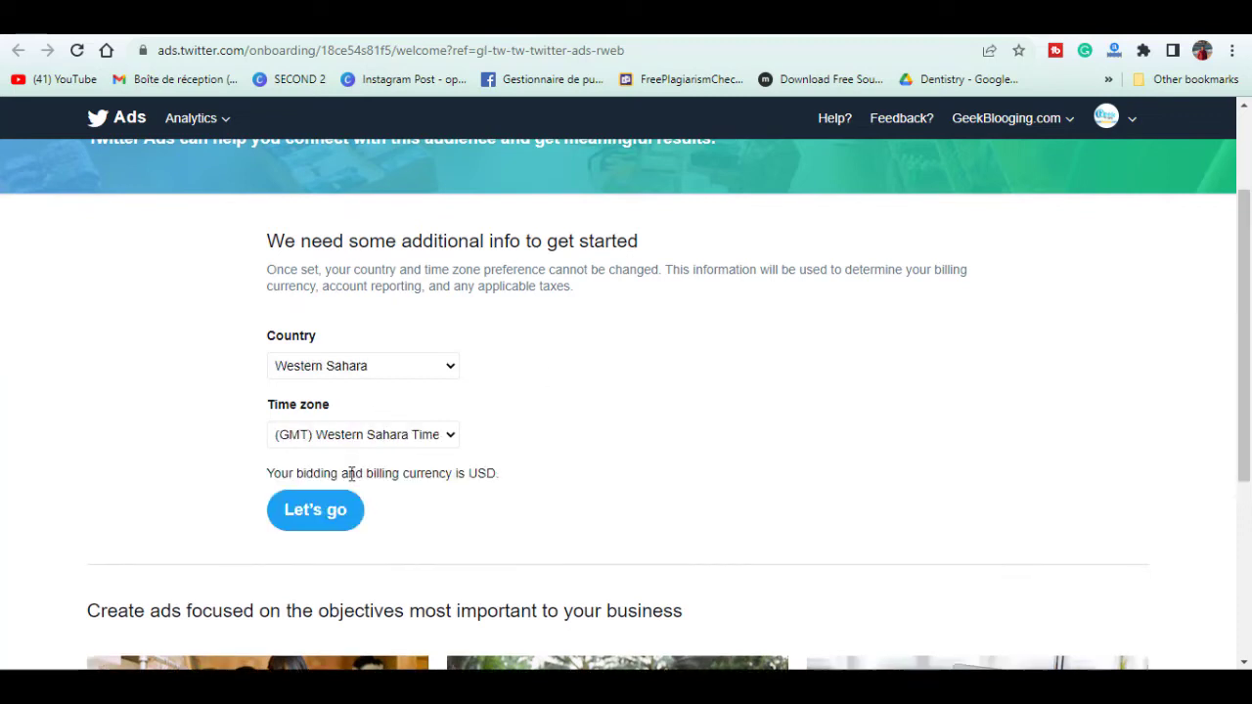
Confirm country and time zone, then choose Video views as the campaign objective.
left_click(315, 510)
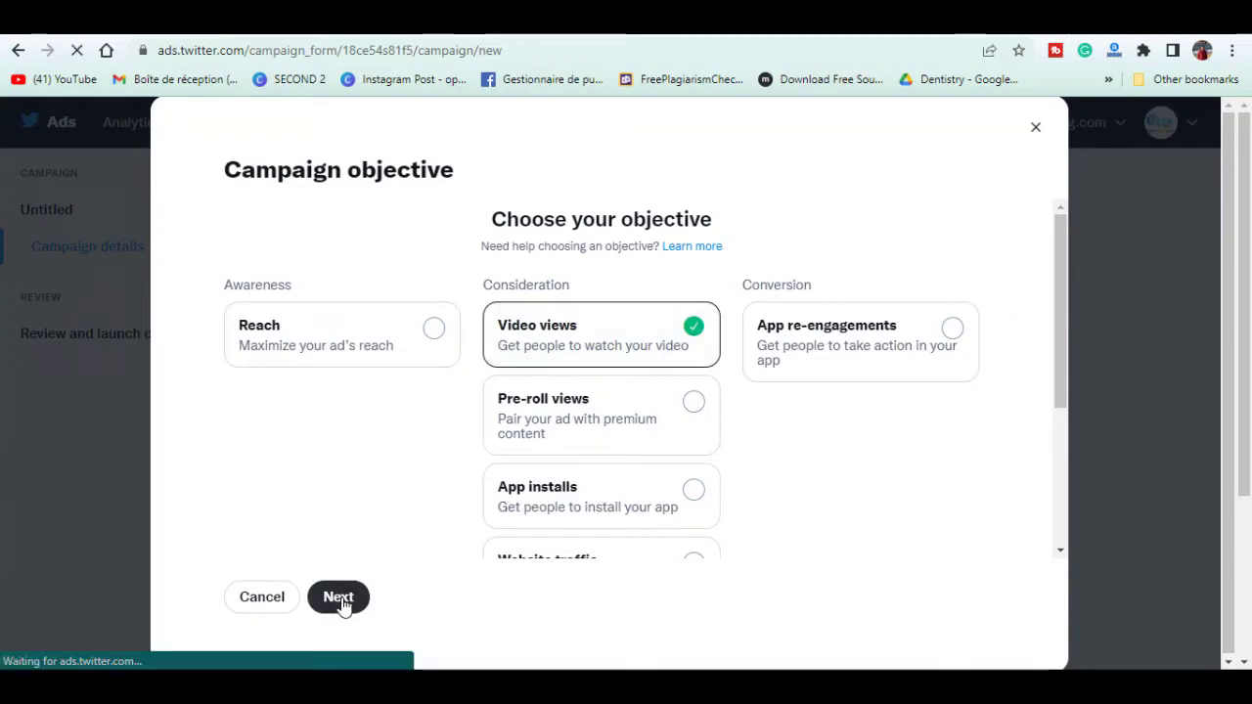
left_click(338, 597)
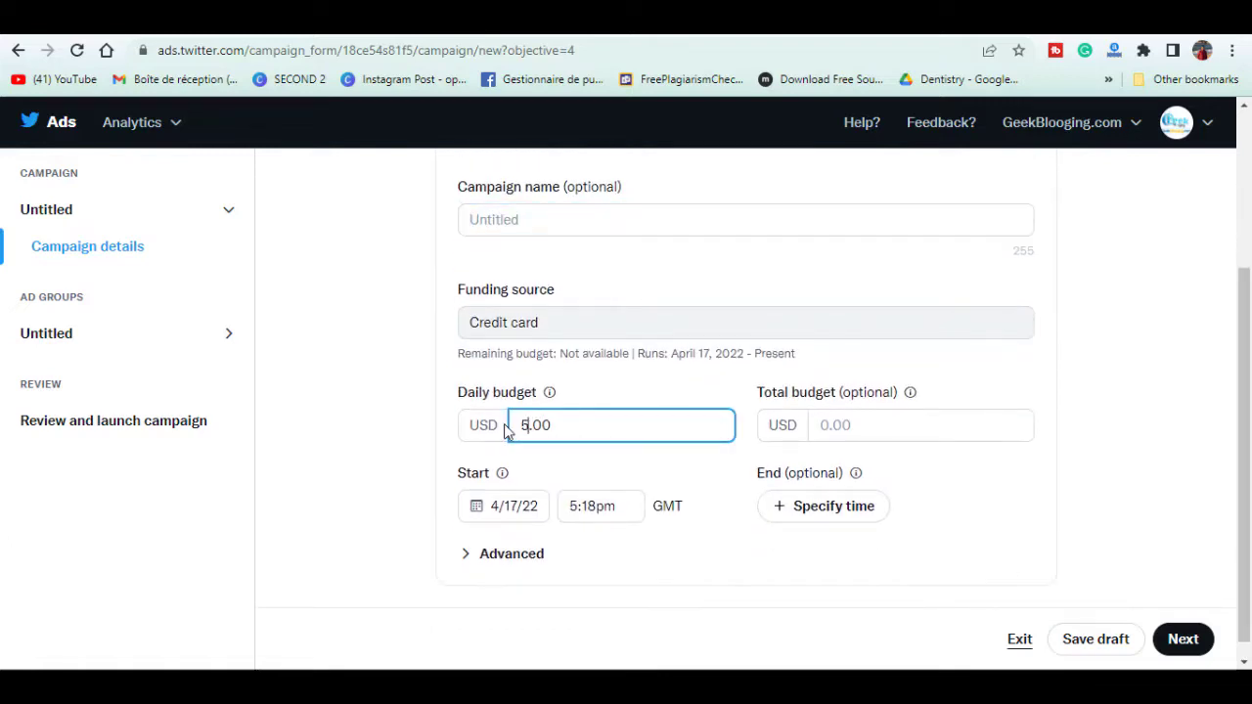
Name the campaign 'Youtube video' with a 5.00 USD daily budget and continue to the ad group.
type("Youtube video")
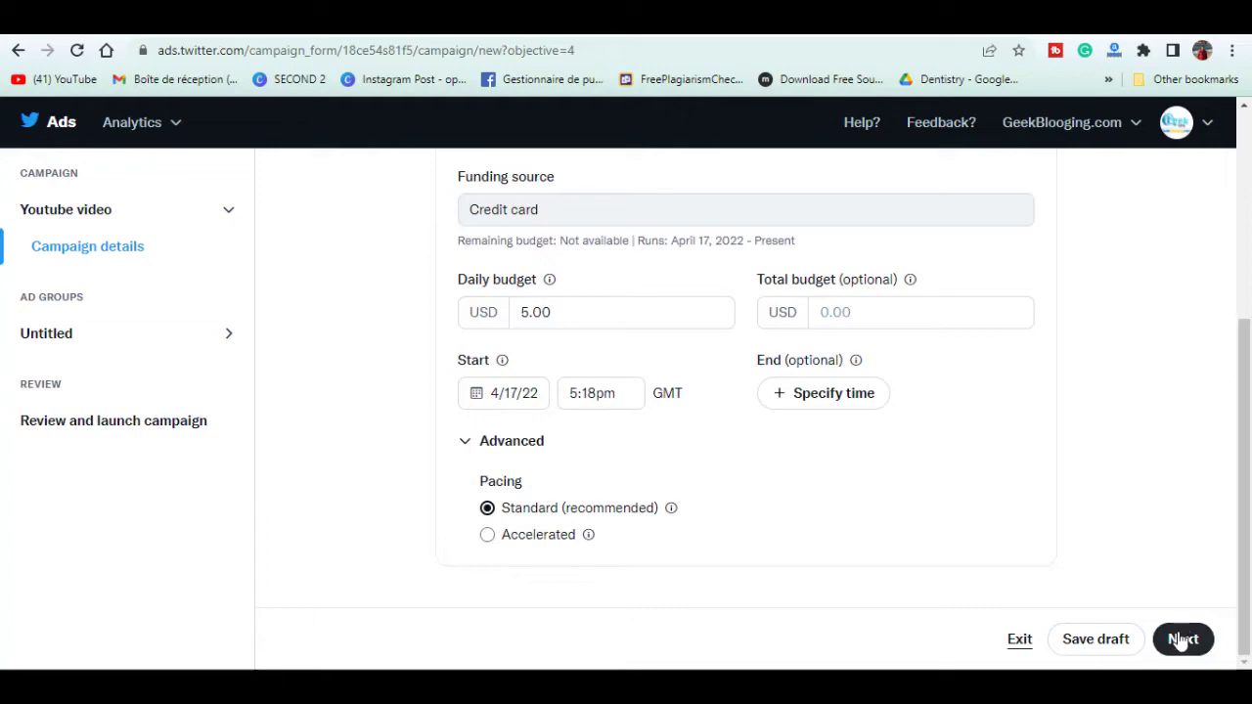
left_click(1183, 638)
type("en")
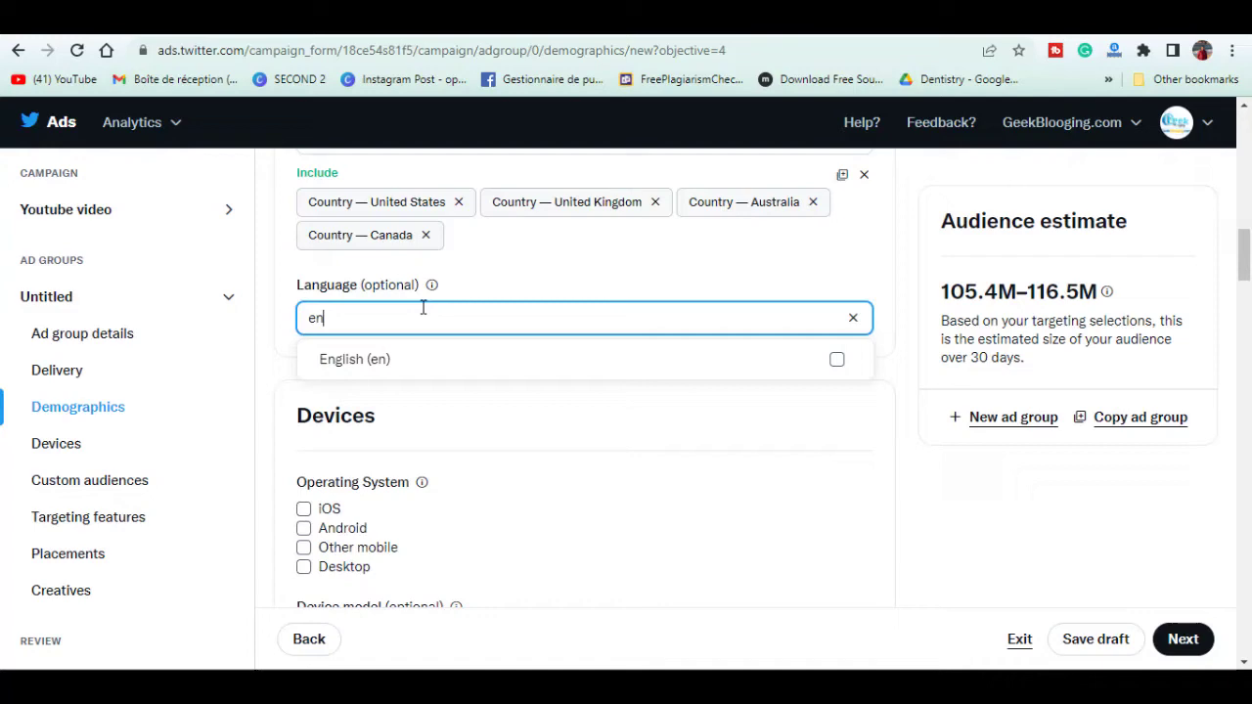
Target English (en), keep default devices, select one Tweet as creative, and reach review.
left_click(55, 442)
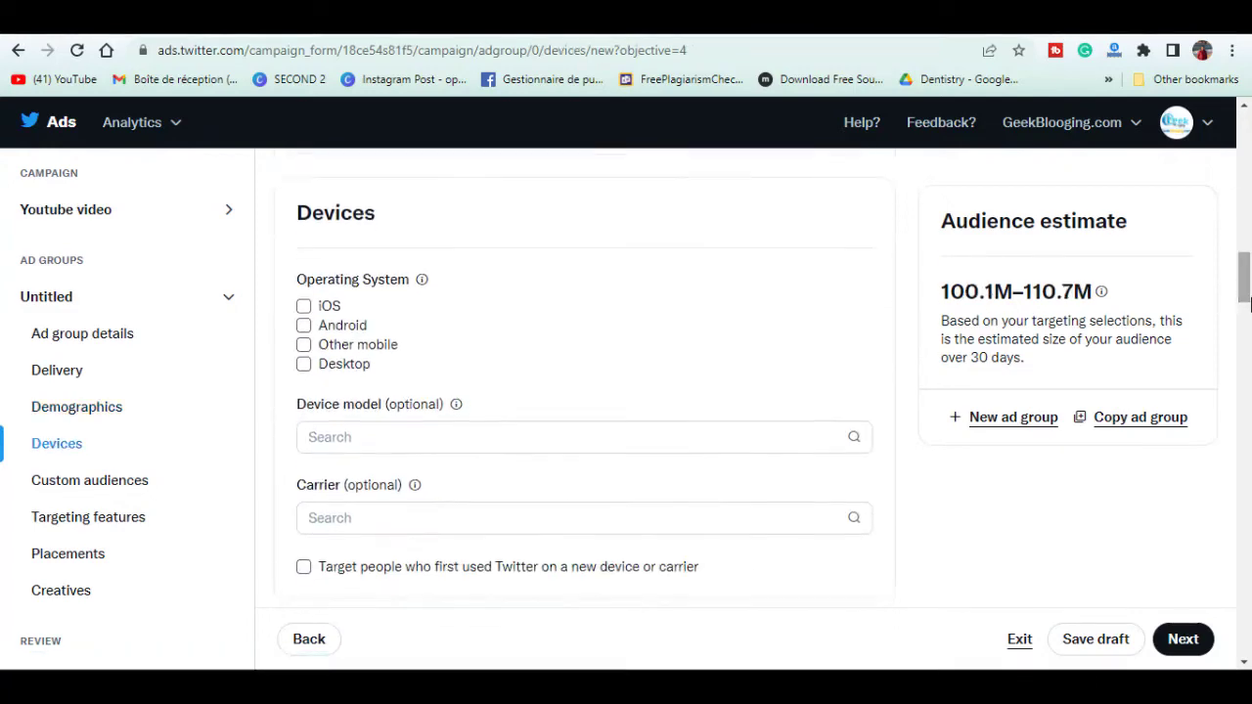
left_click(90, 481)
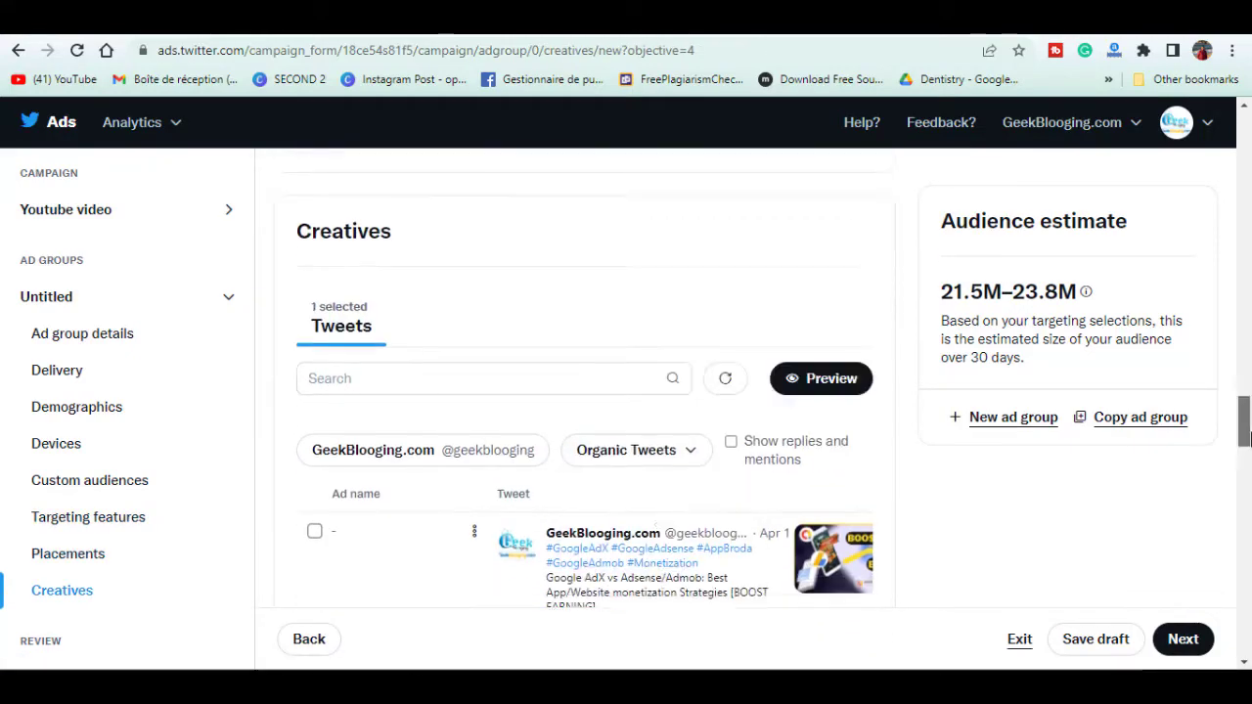
left_click(1182, 638)
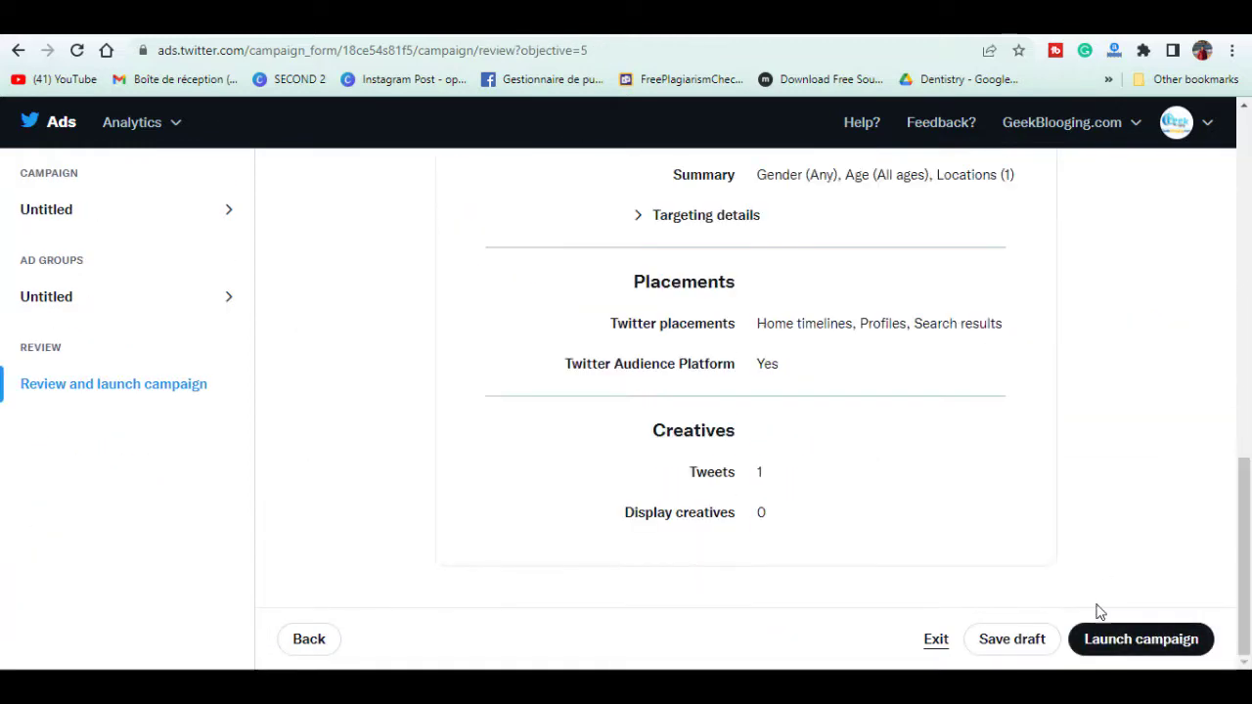
Launch the campaign and create business settings named Geekblogging with a chosen administrator.
left_click(1143, 638)
type("Ha")
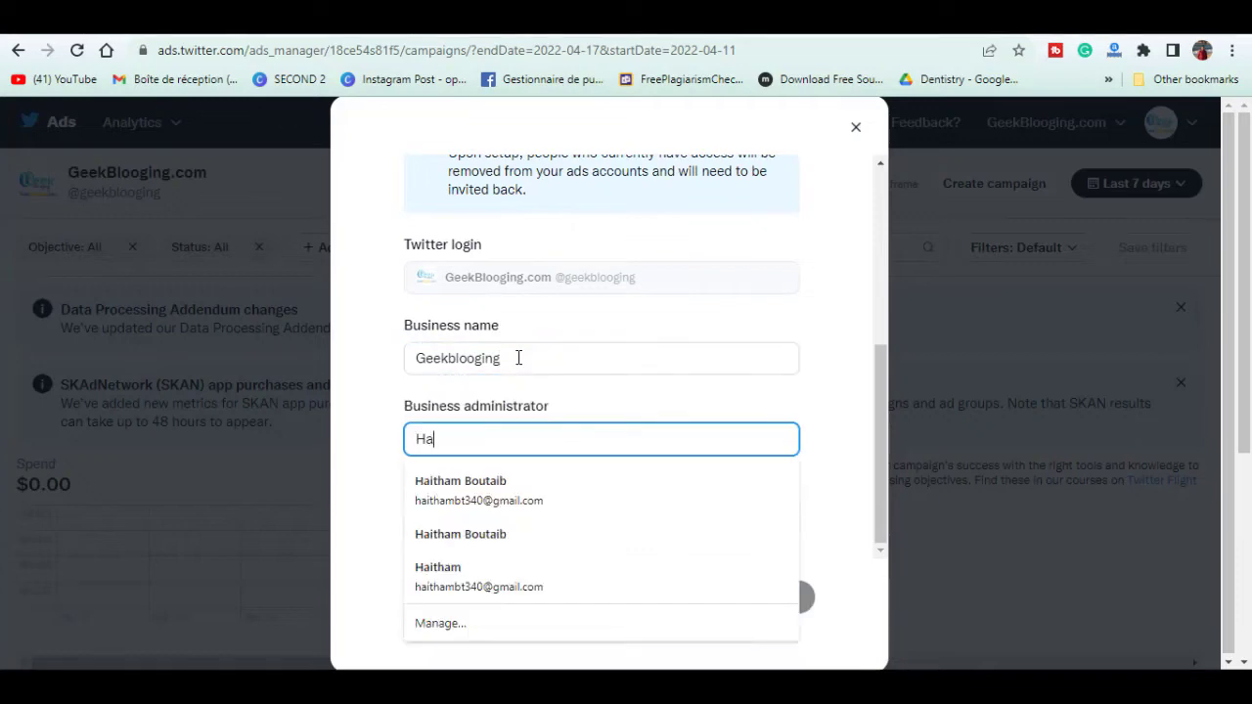
left_click(459, 482)
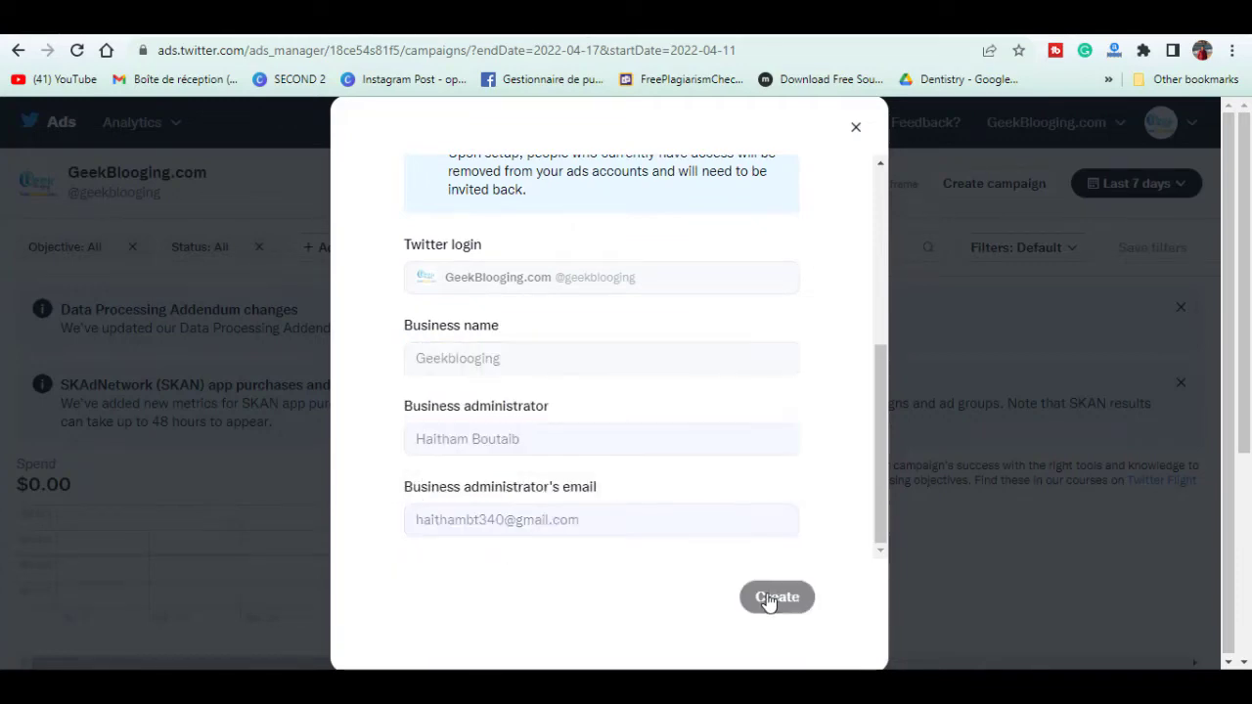
left_click(774, 597)
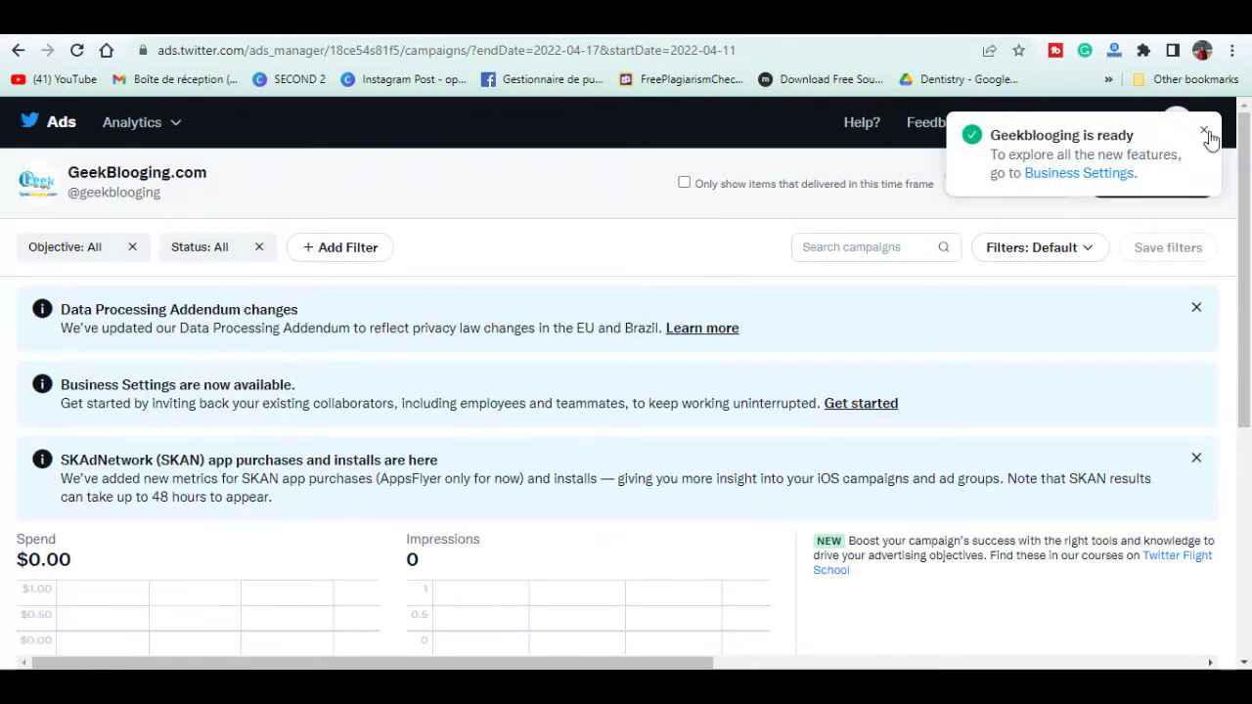
left_click(1060, 121)
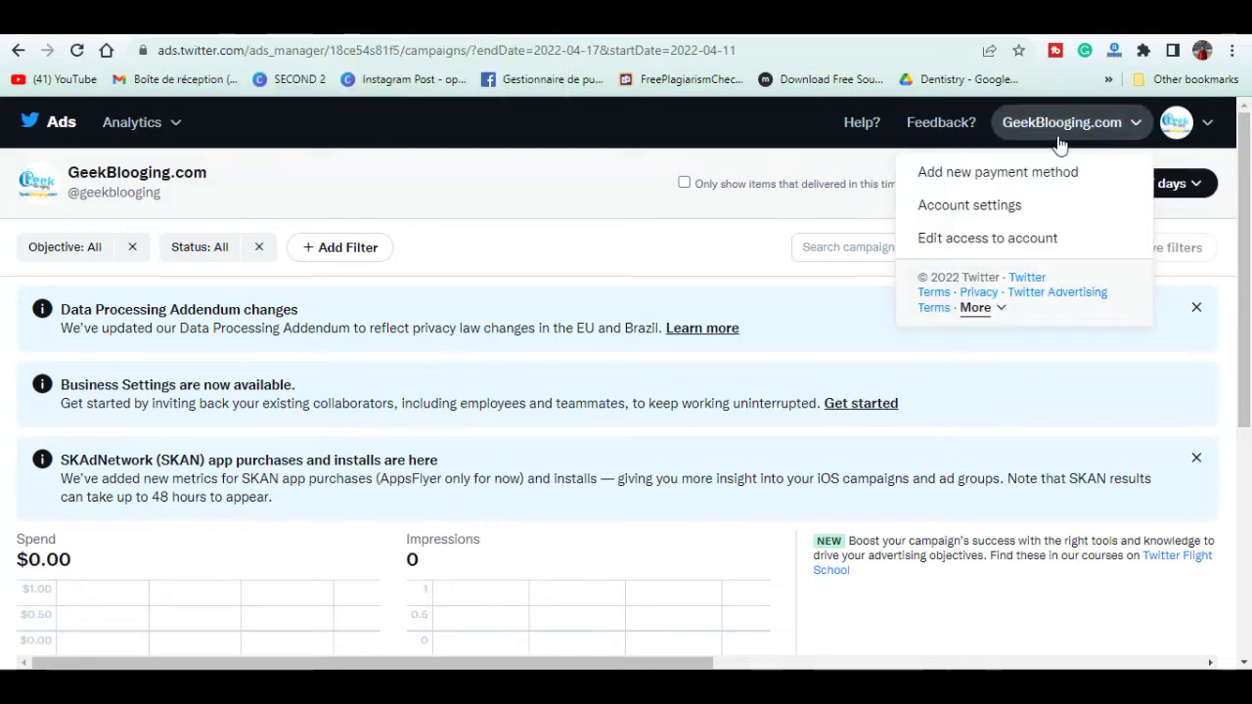
Add a new payment method and show the $200.00 credit limit explanation in Billing history.
left_click(998, 172)
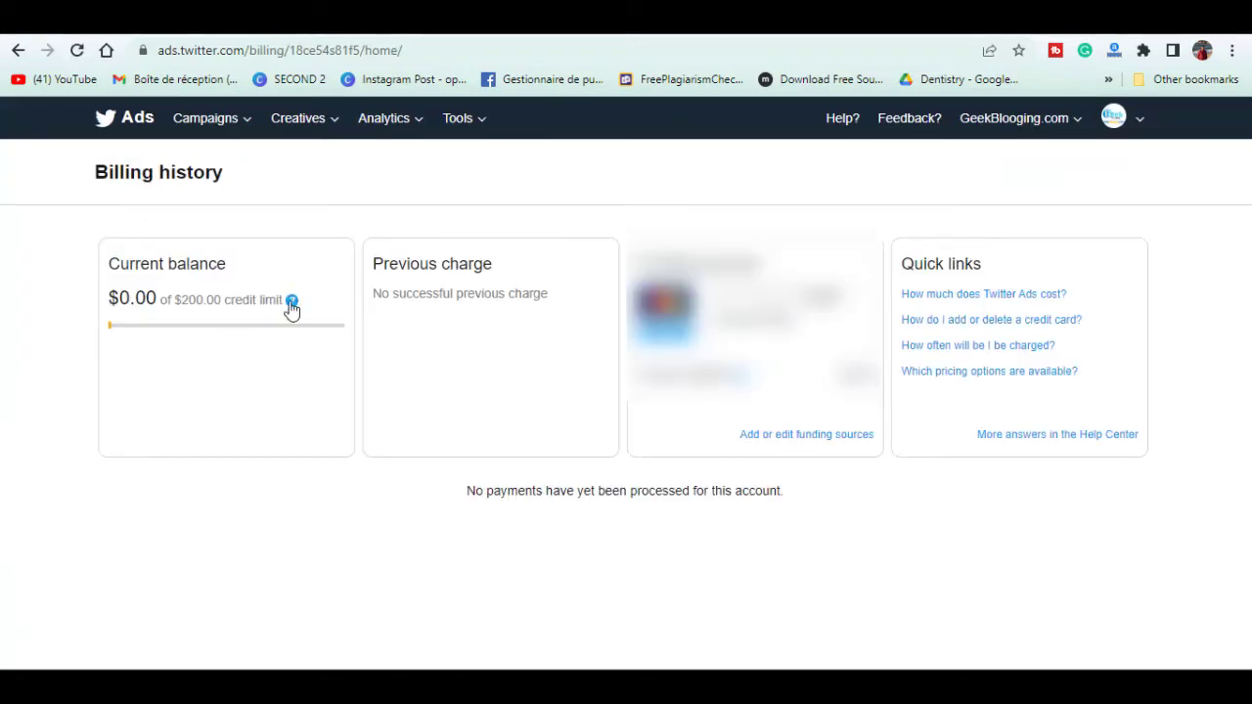
left_click(292, 301)
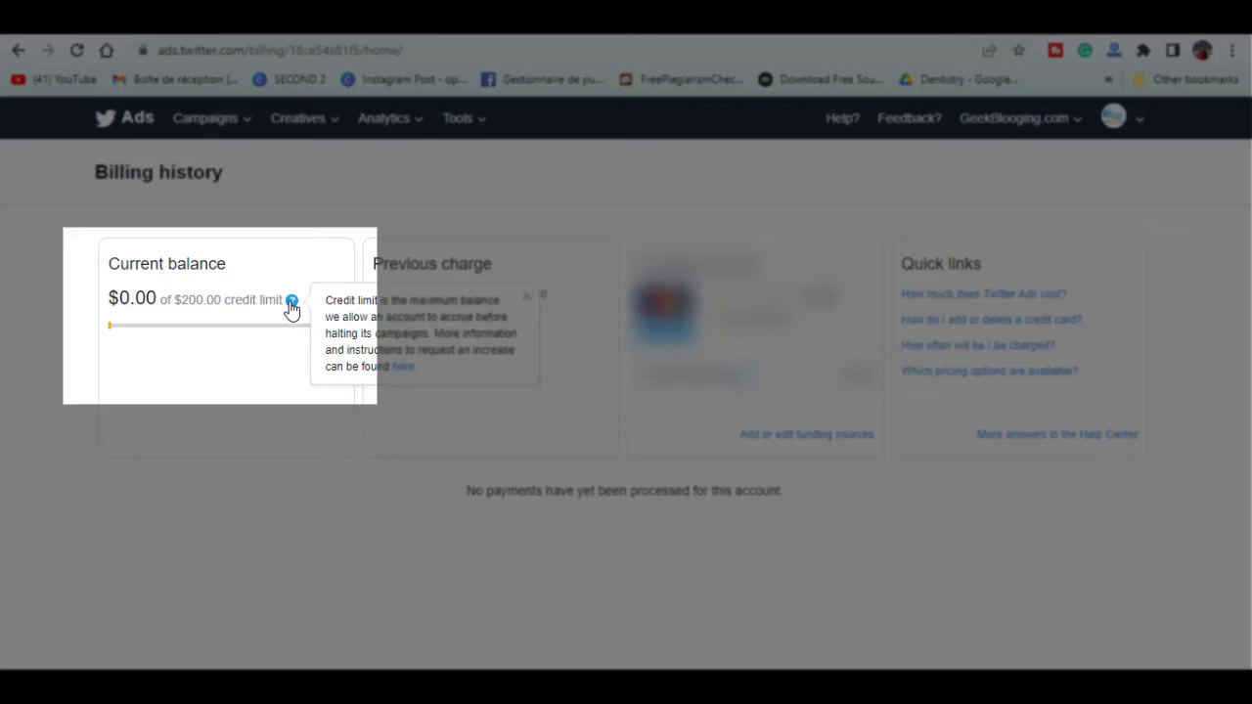